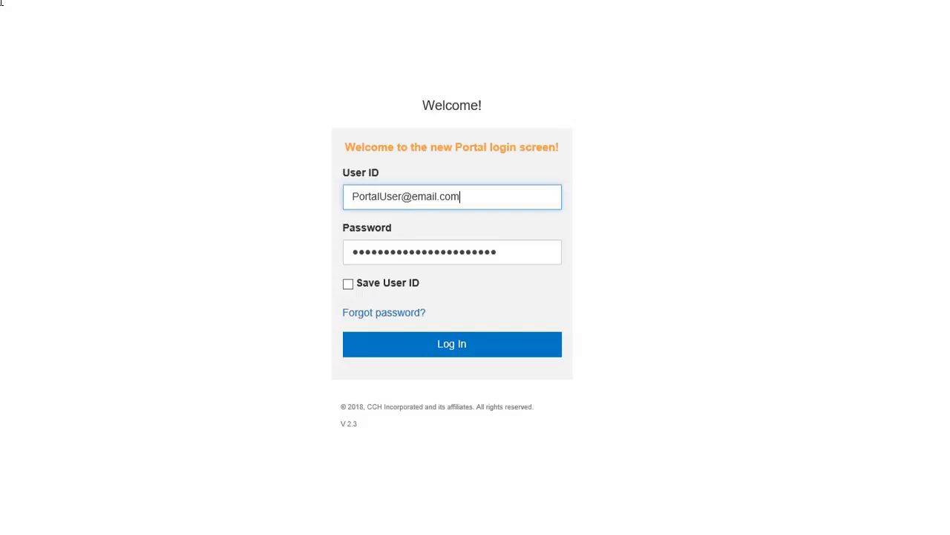
Log in to CCH Portal and open the Administration area's Manage Portal list.
click(451, 343)
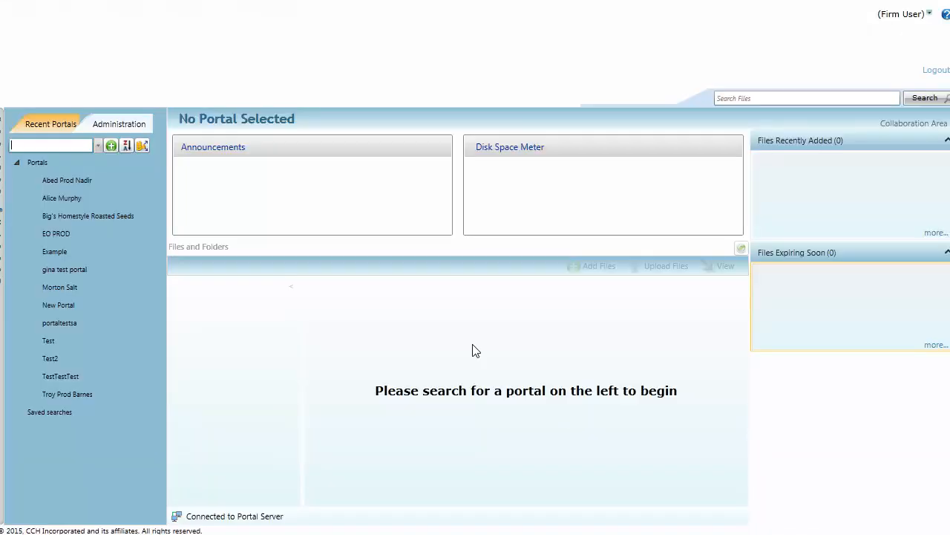
mouse_move(307, 332)
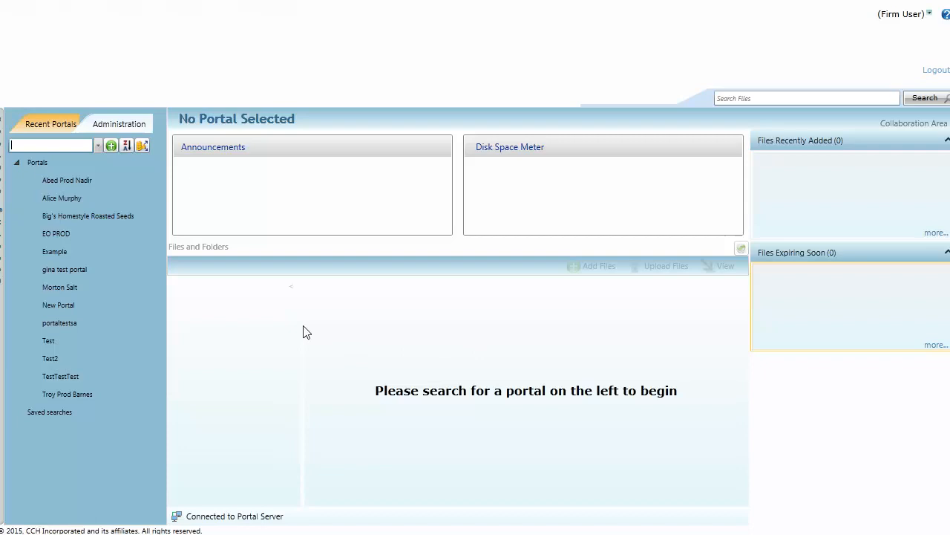
click(119, 123)
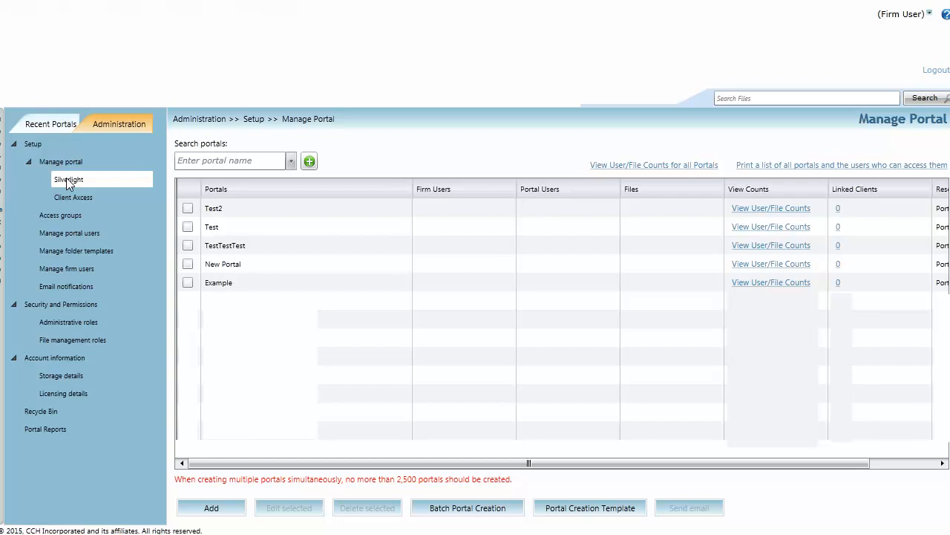
click(211, 508)
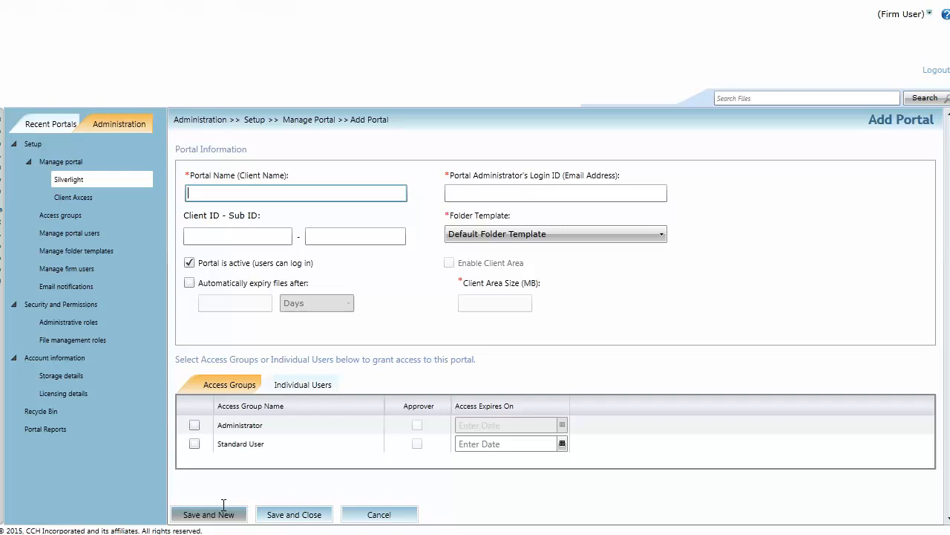
text(Smith and Associates)
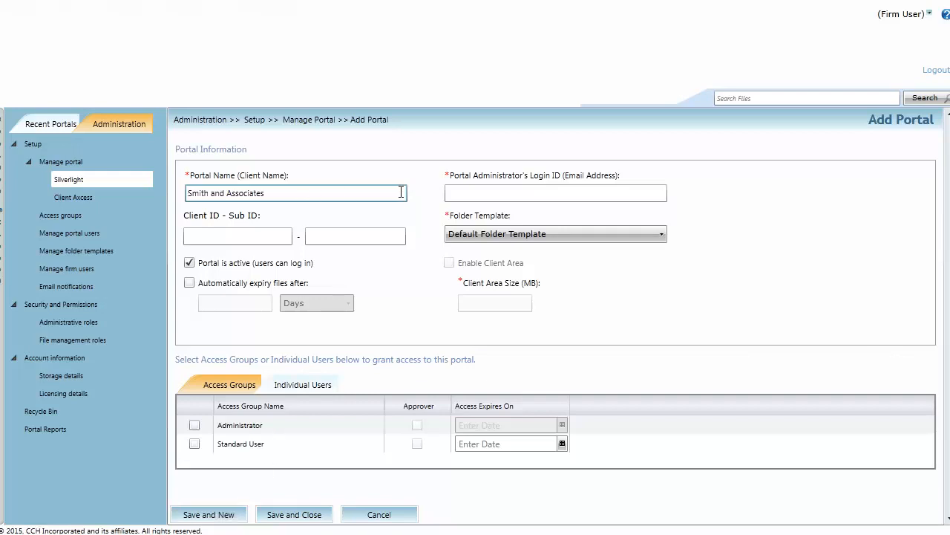
text(Bob.Smith@EmailAddress.com)
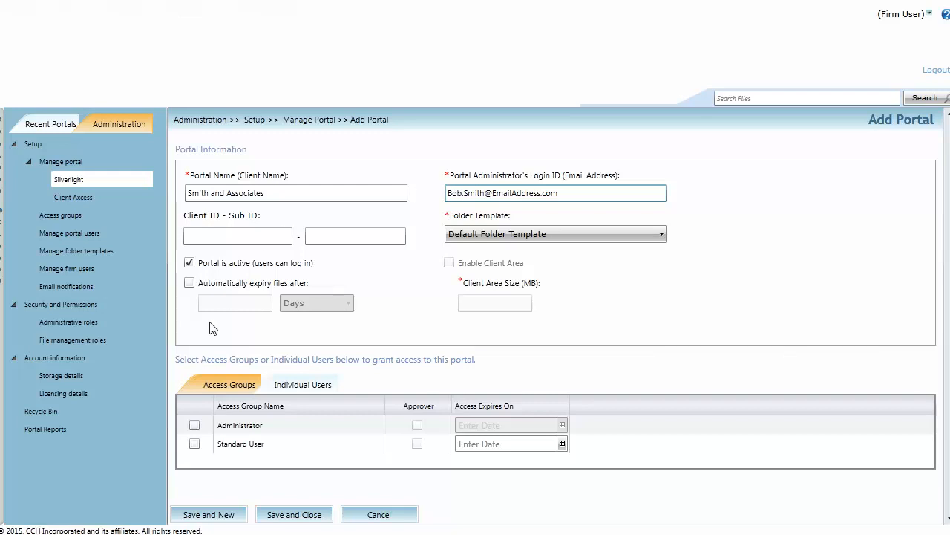
Grant the Administrator and Standard User groups and all three firm users portal access.
click(194, 443)
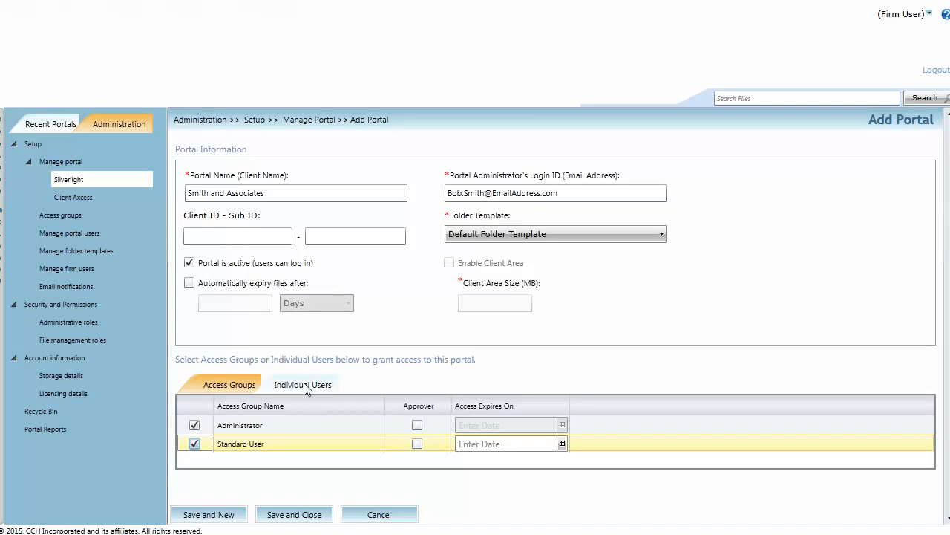
click(293, 514)
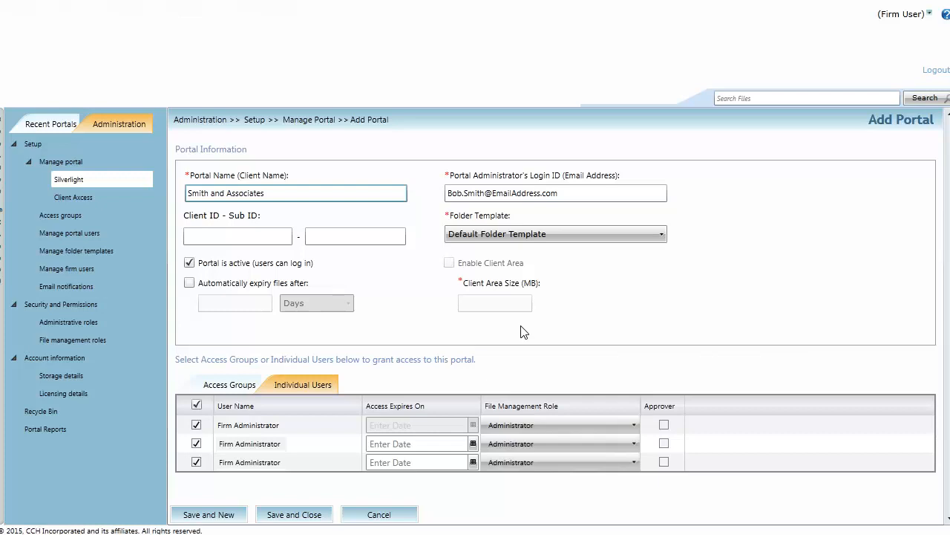
mouse_move(289, 360)
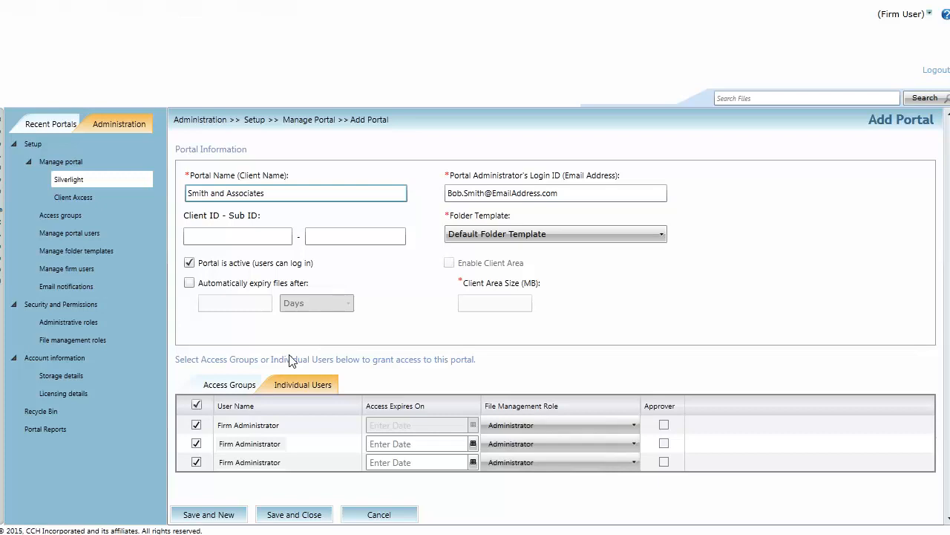
click(196, 462)
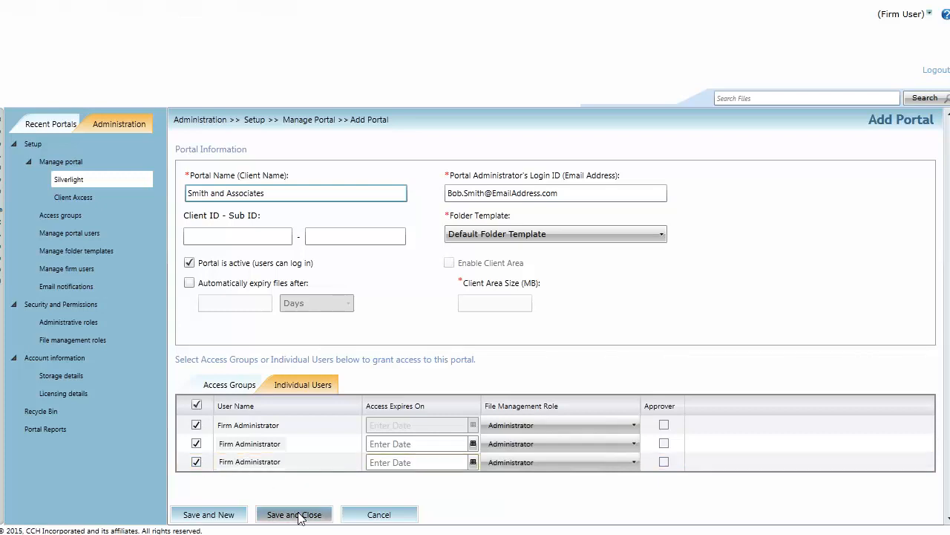
Save and close the Smith and Associates portal and acknowledge the success message.
click(293, 514)
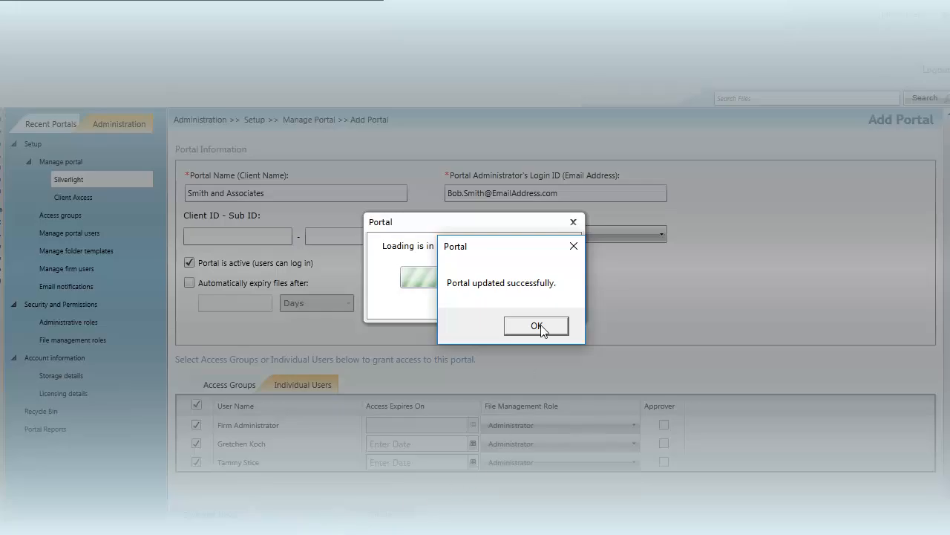
click(536, 326)
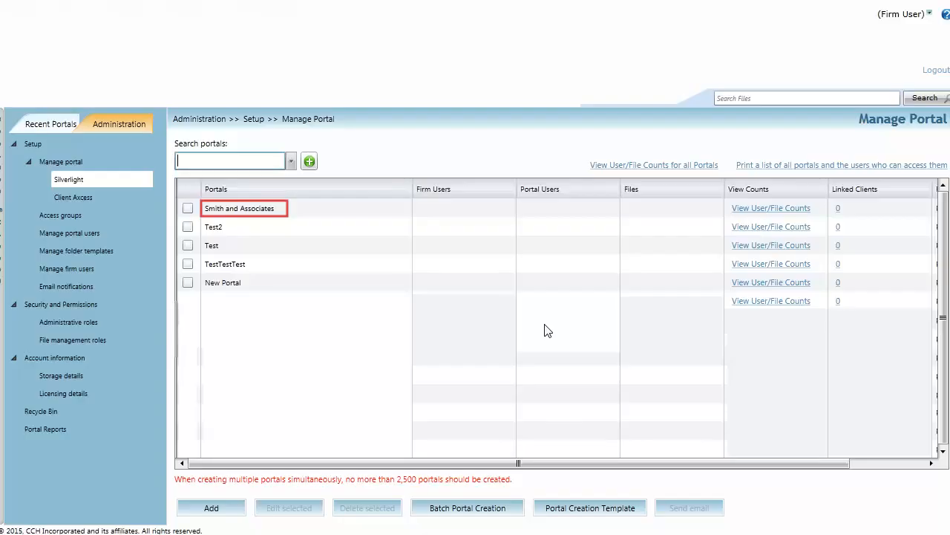